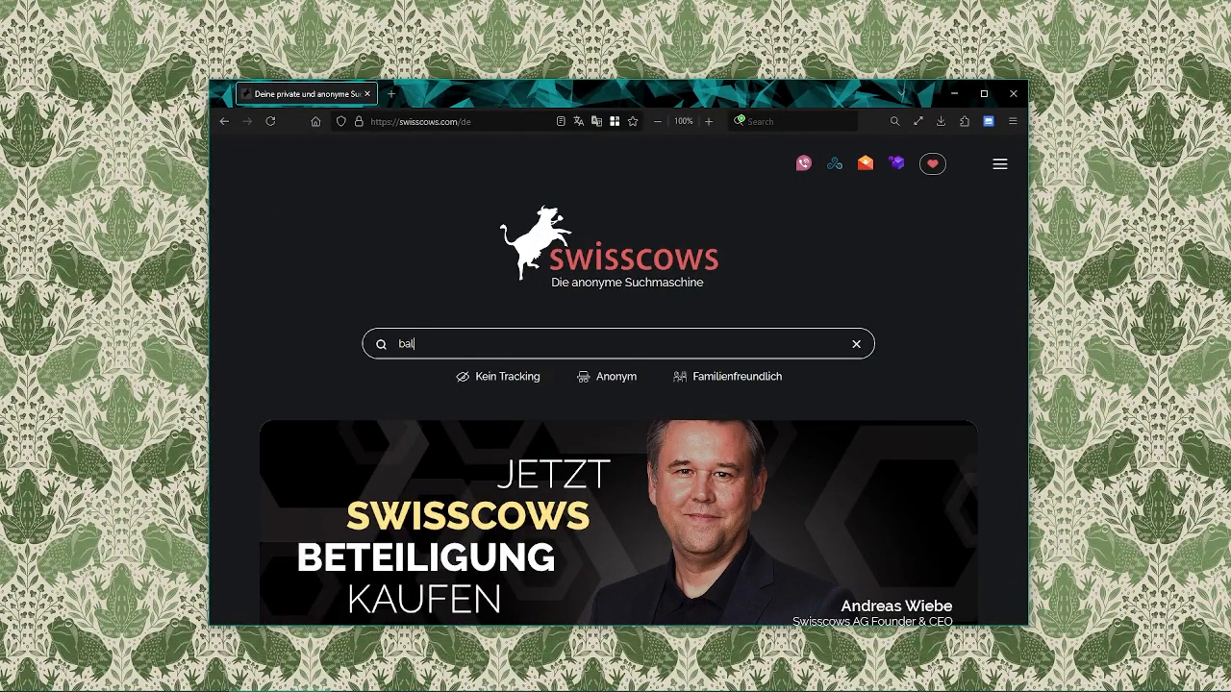
# - Search Swisscows for 'balena etcher' and follow the official etcher.balena.io result
pyautogui.write('balena e')
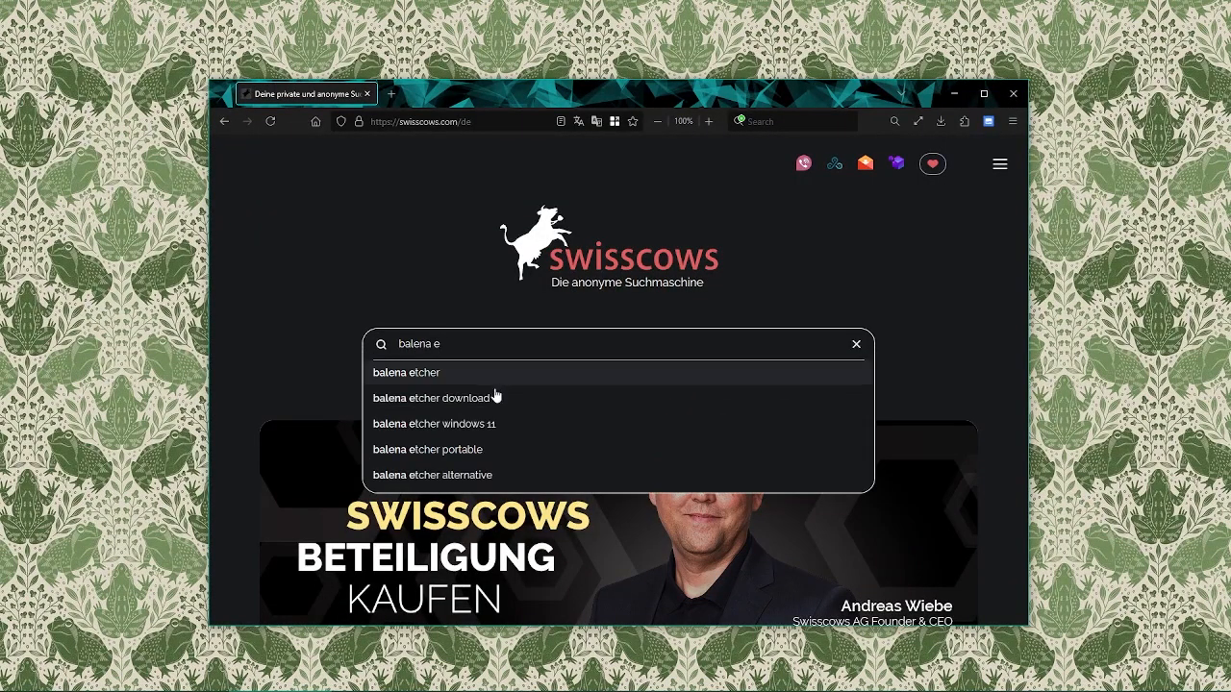
pyautogui.click(406, 373)
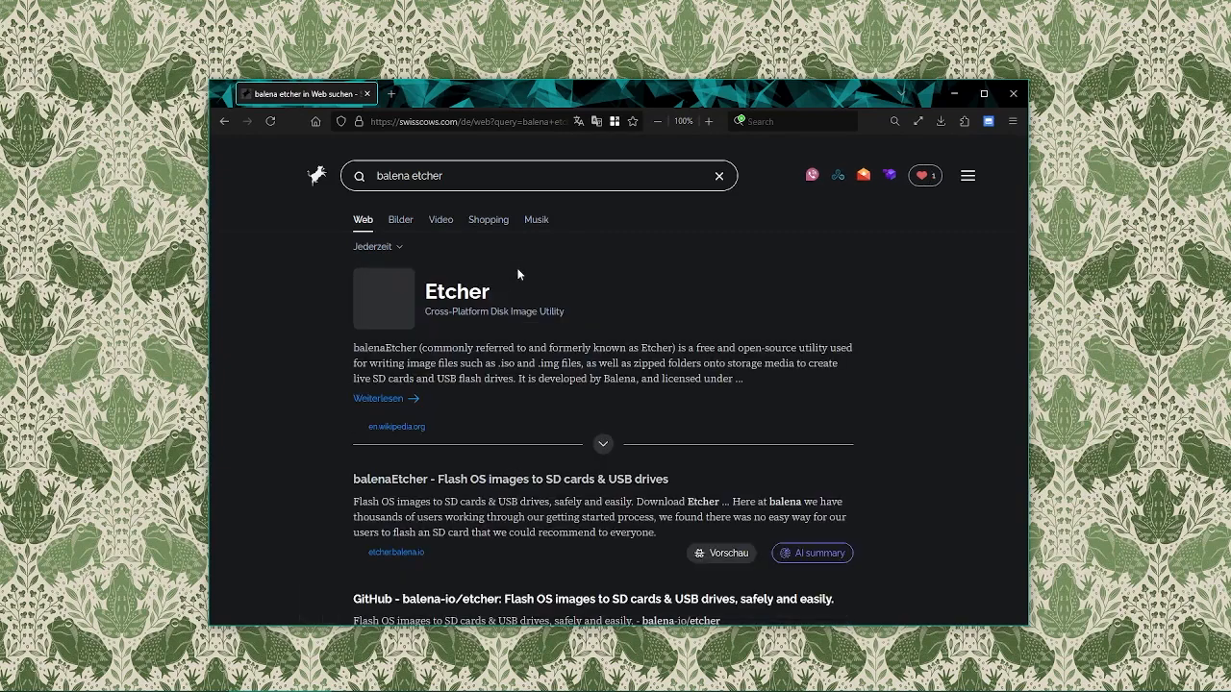
pyautogui.scroll(-3)
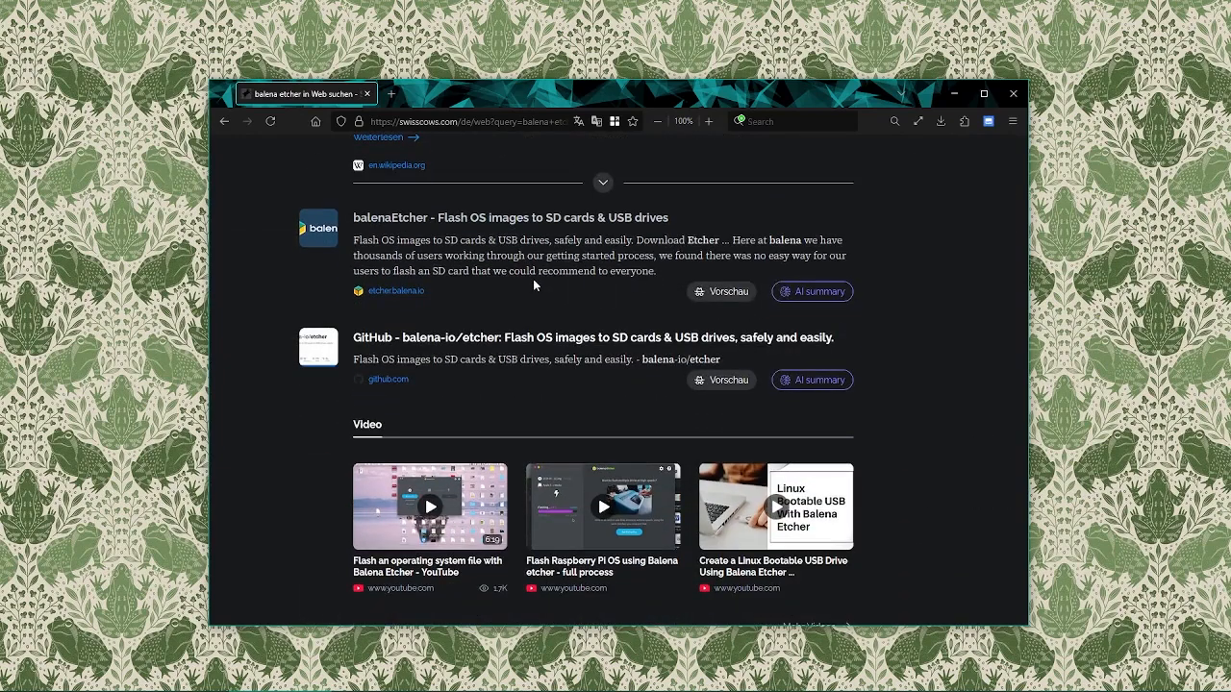
pyautogui.moveTo(396, 293)
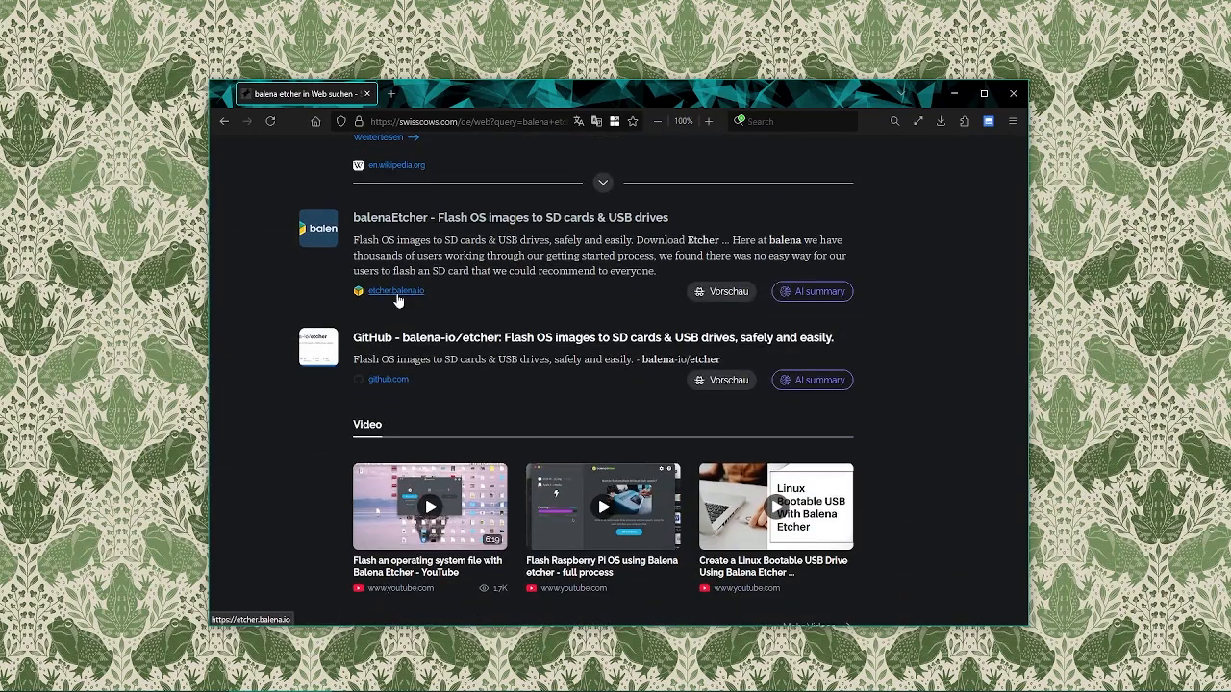
pyautogui.click(396, 291)
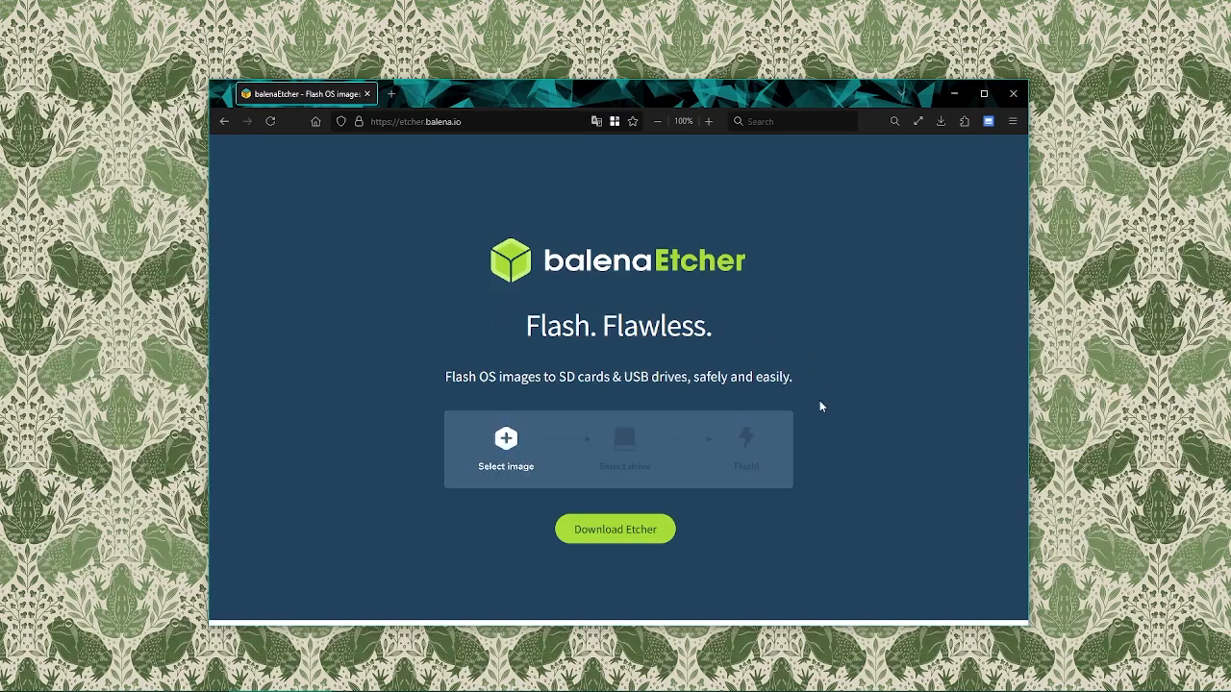
pyautogui.moveTo(615, 529)
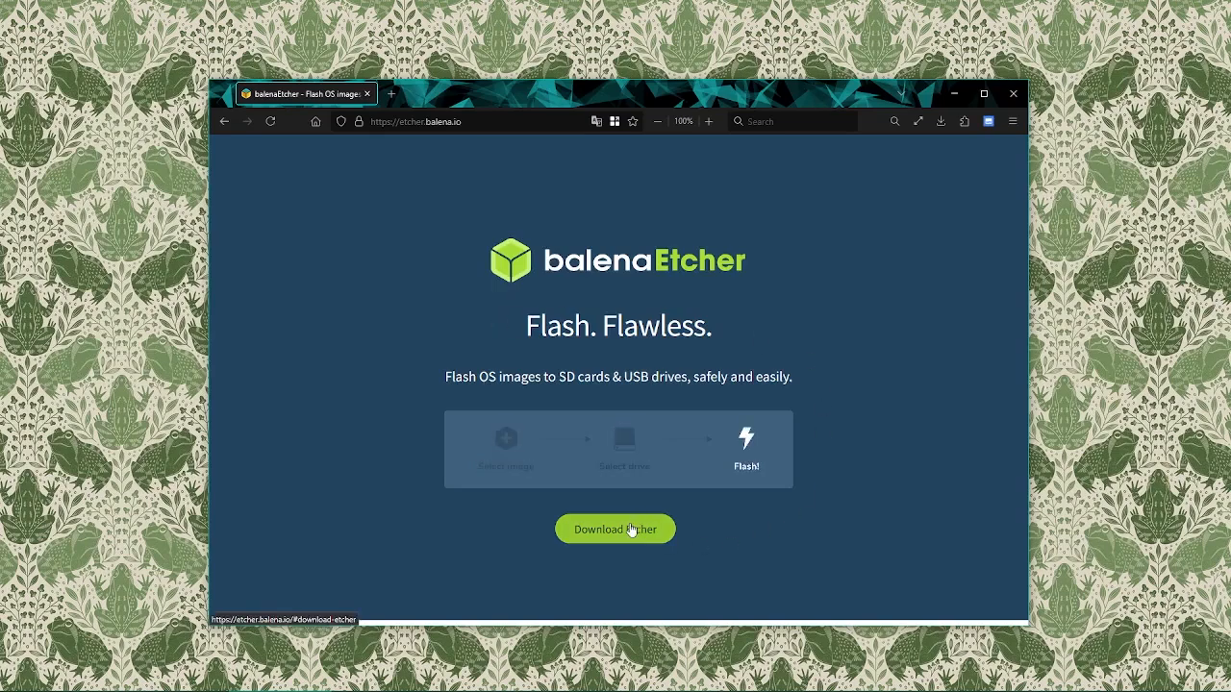
# - Start the Etcher for Windows (x86|x64) Installer download from the download page
pyautogui.click(615, 529)
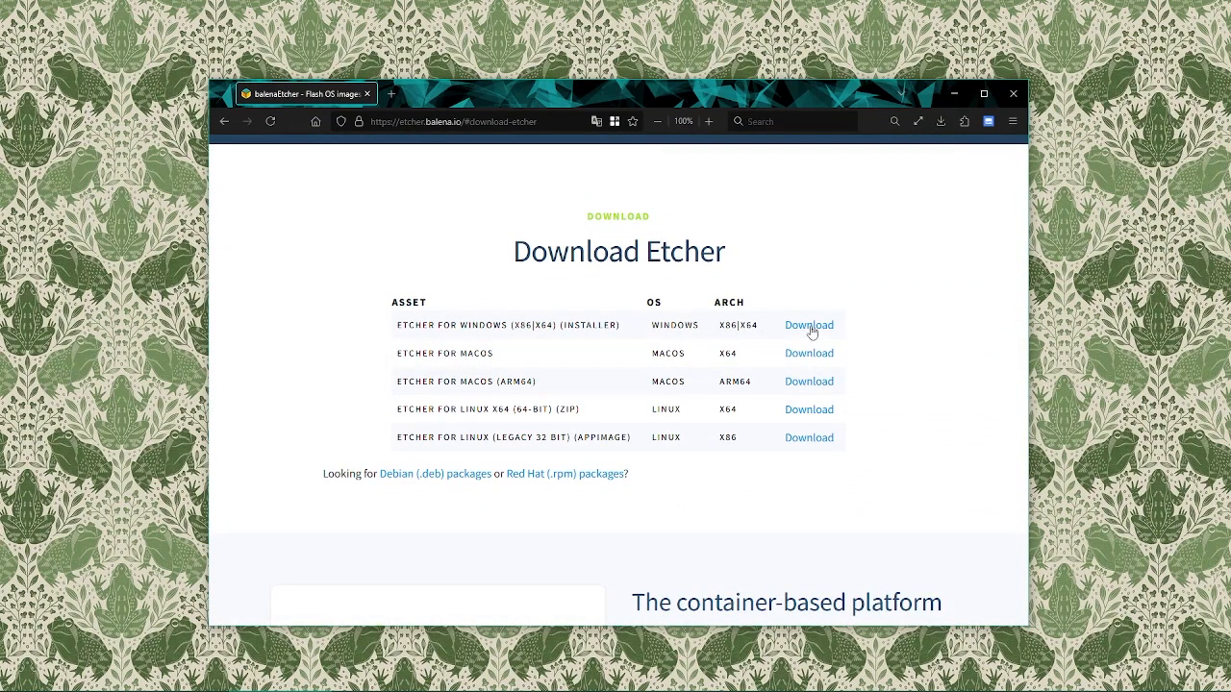
pyautogui.click(808, 323)
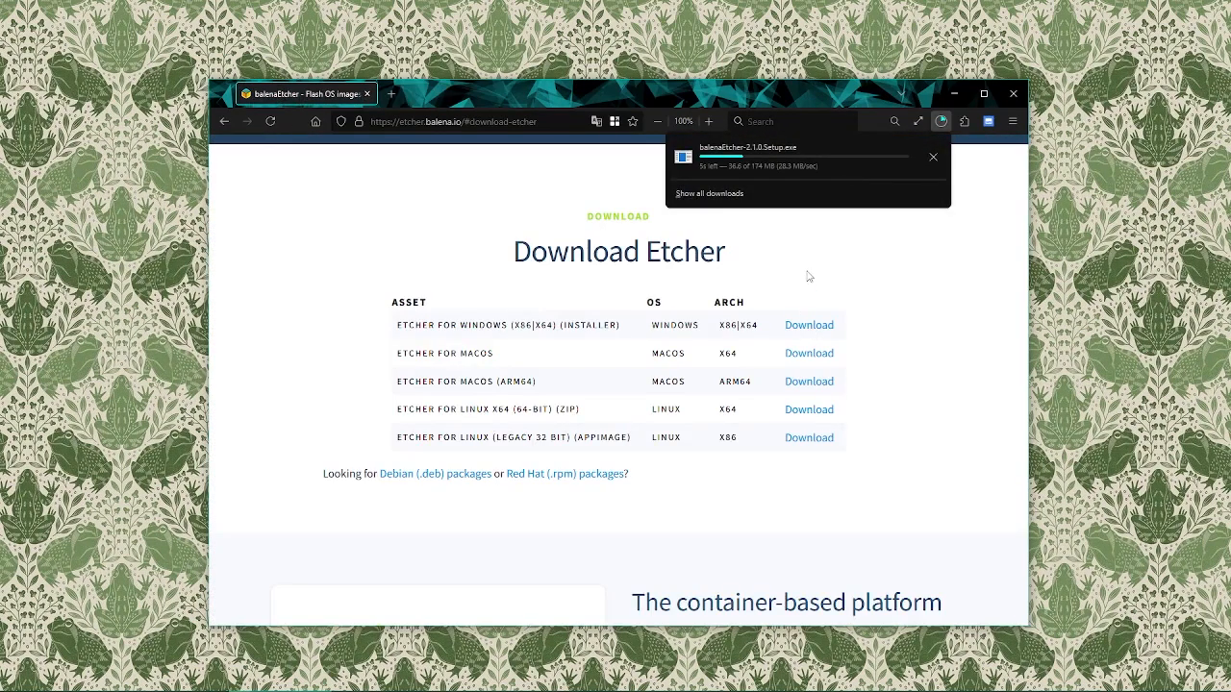